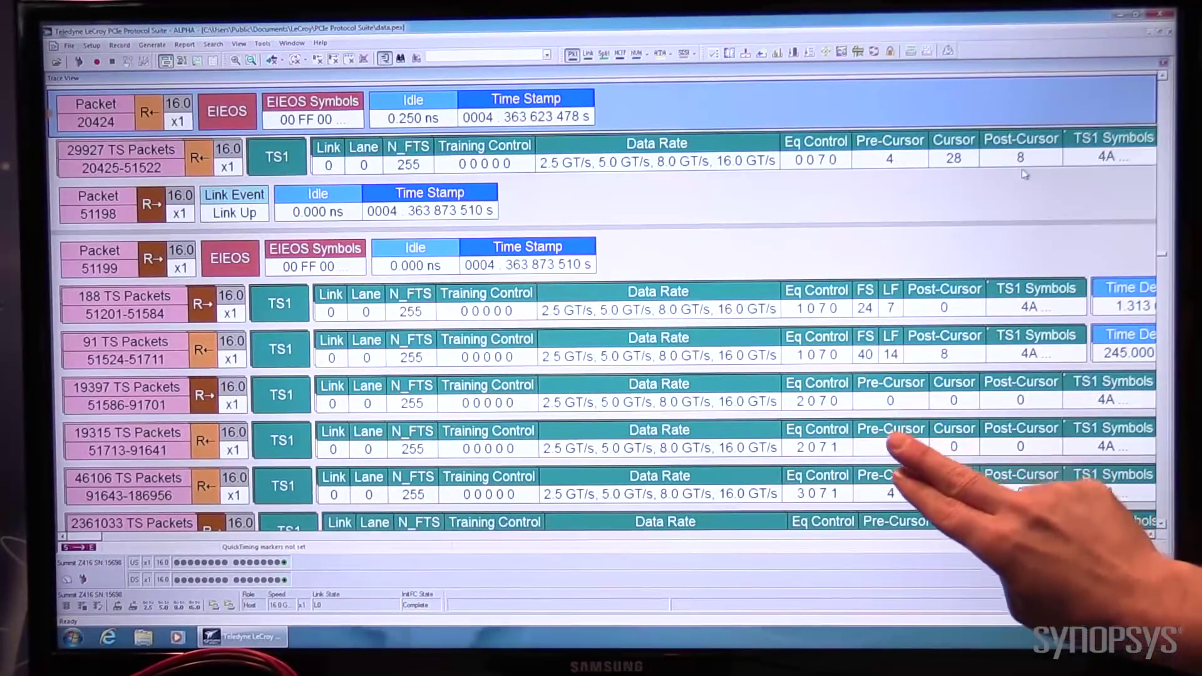
pyautogui.scroll(-3)
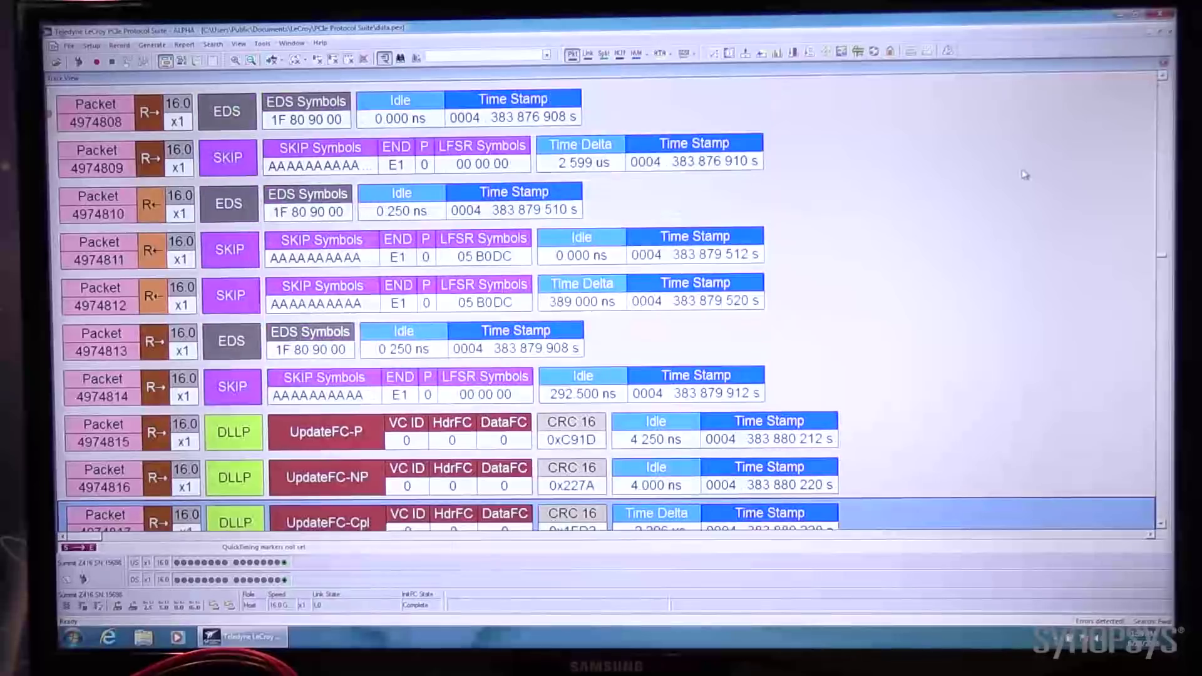
pyautogui.scroll(-3)
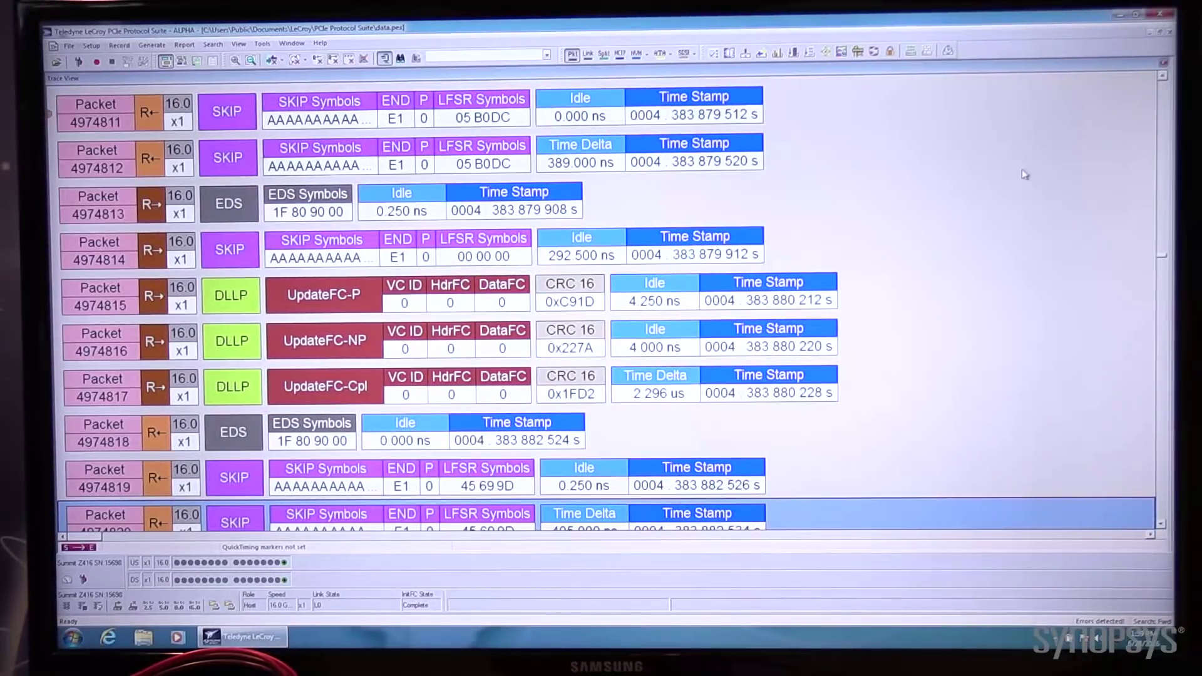